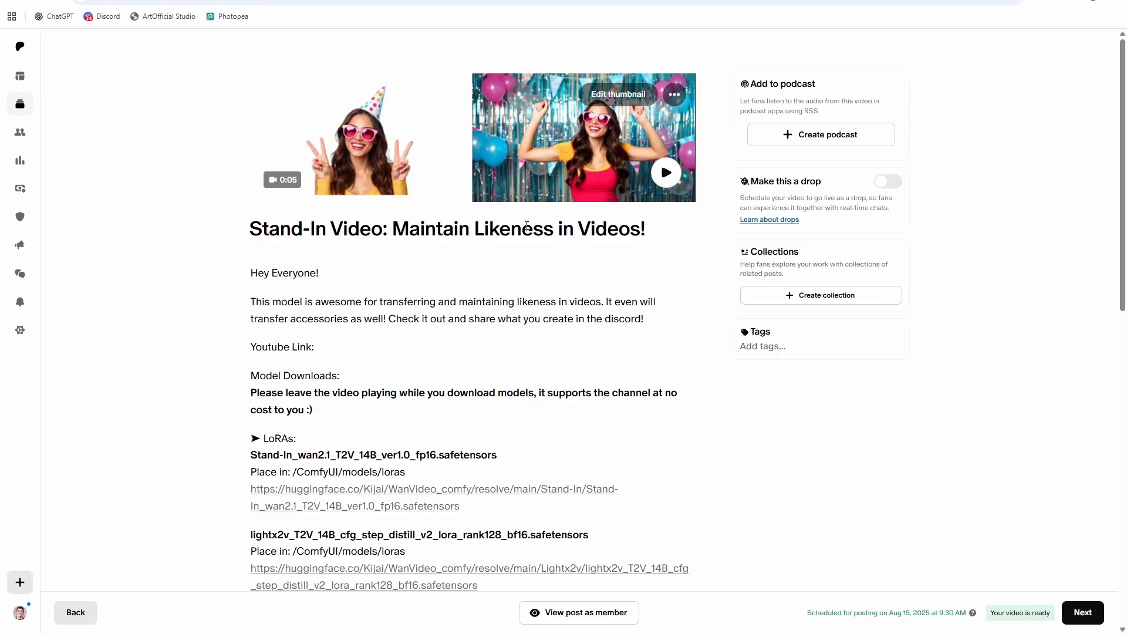
Step: Move the downloaded Stand-In safetensors LoRA from Downloads into ComfyUI's models/loras folder
scroll("down", 3)
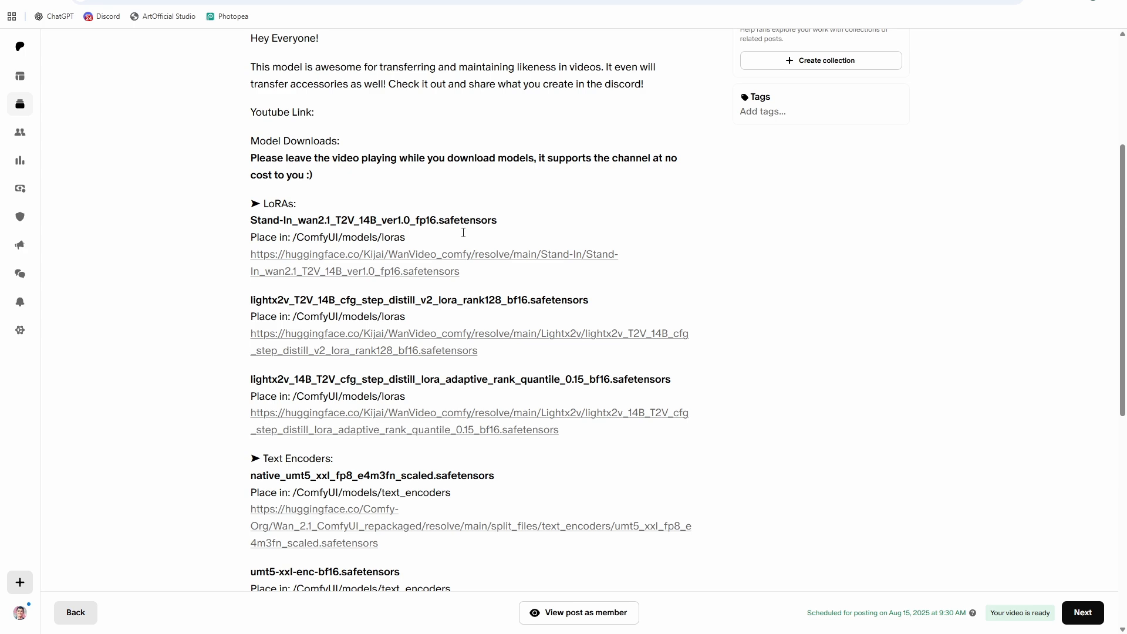
scroll("down", 3)
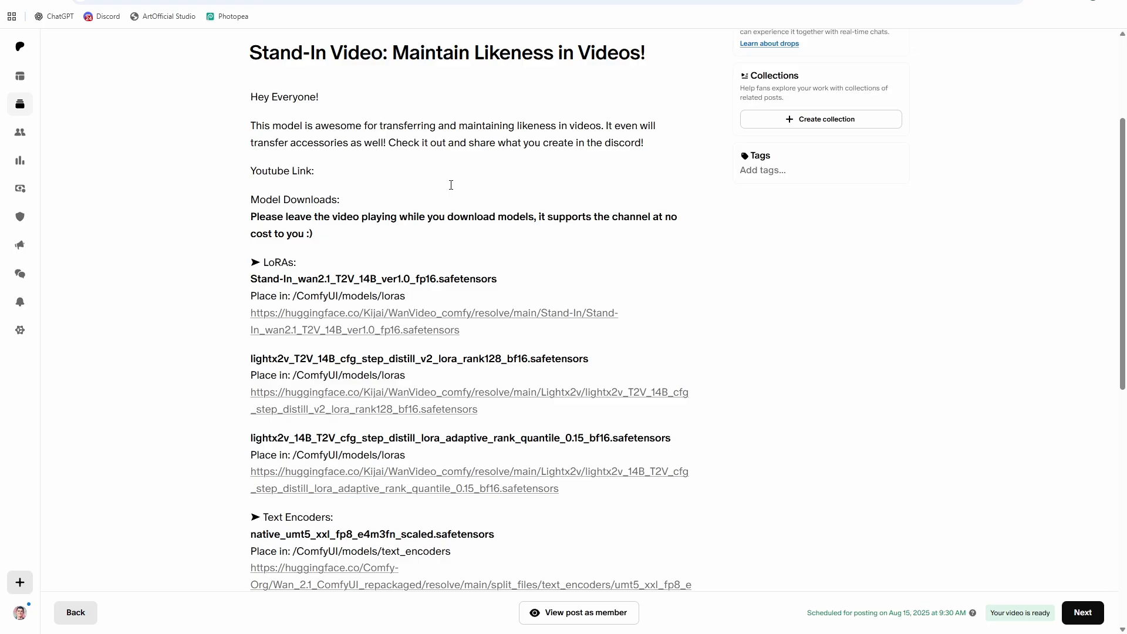
scroll("down", 3)
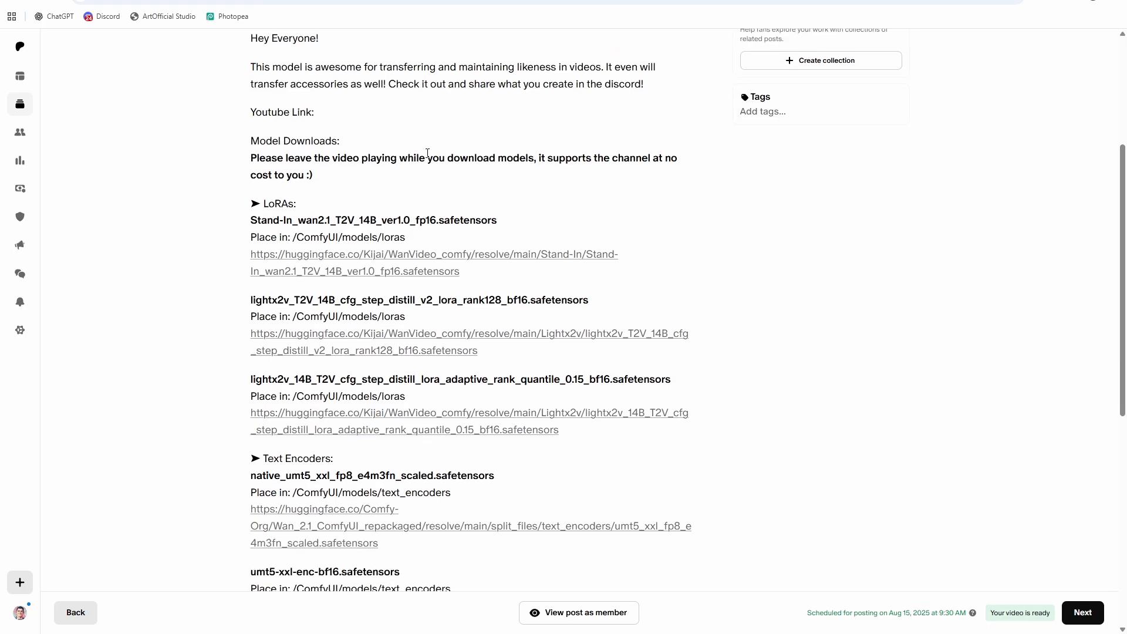
scroll("down", 3)
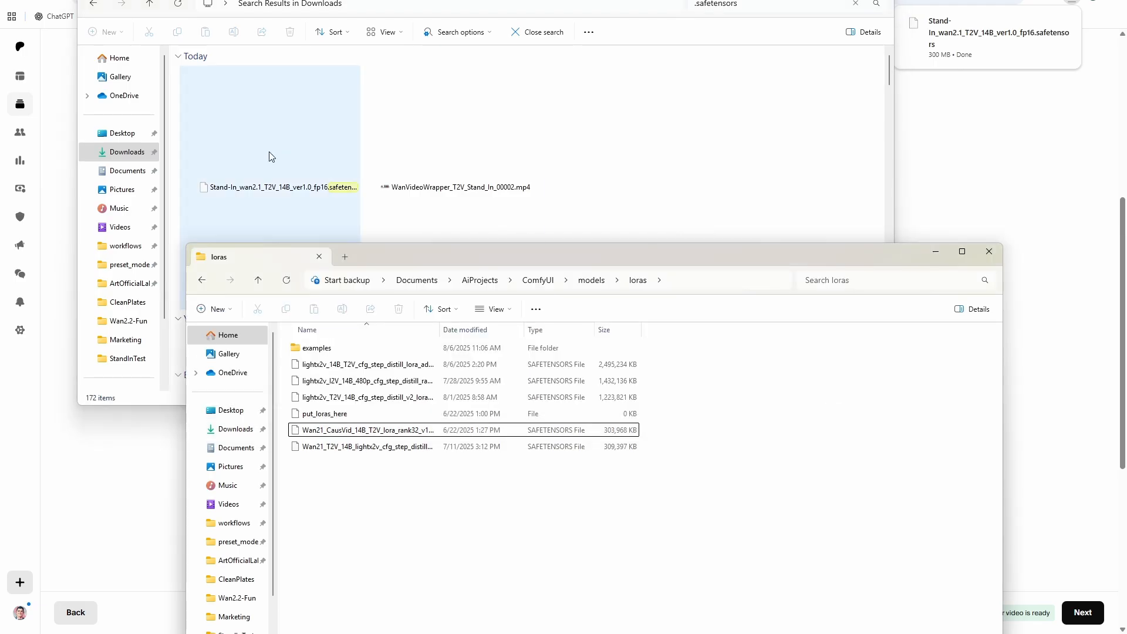
mouse_move(259, 176)
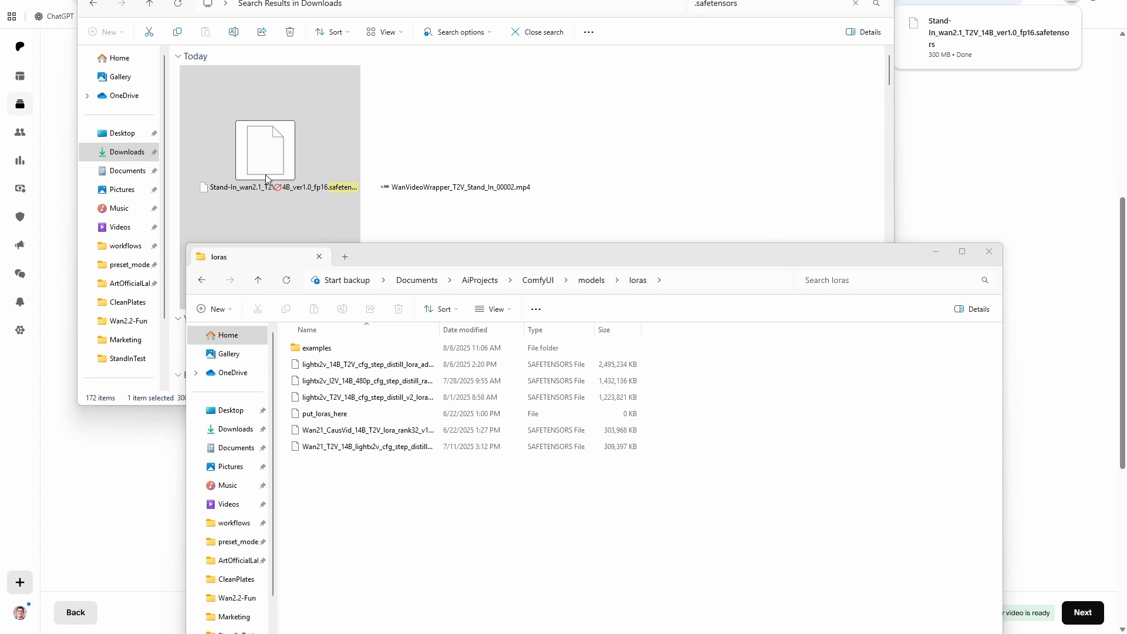
left_click_drag(264, 150, 442, 532)
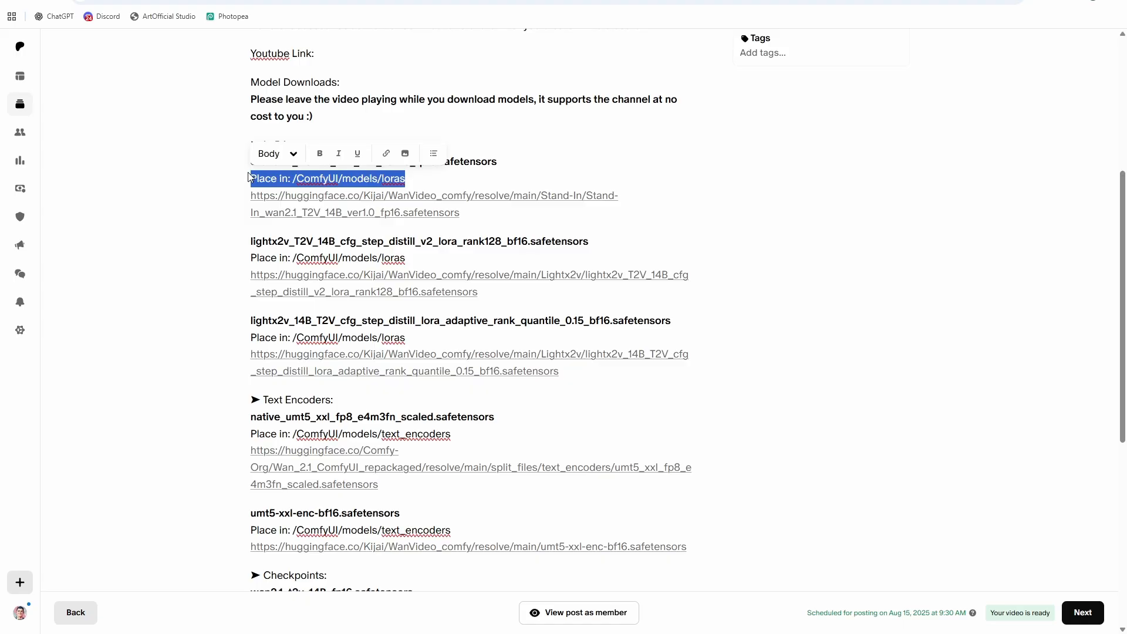
mouse_move(413, 178)
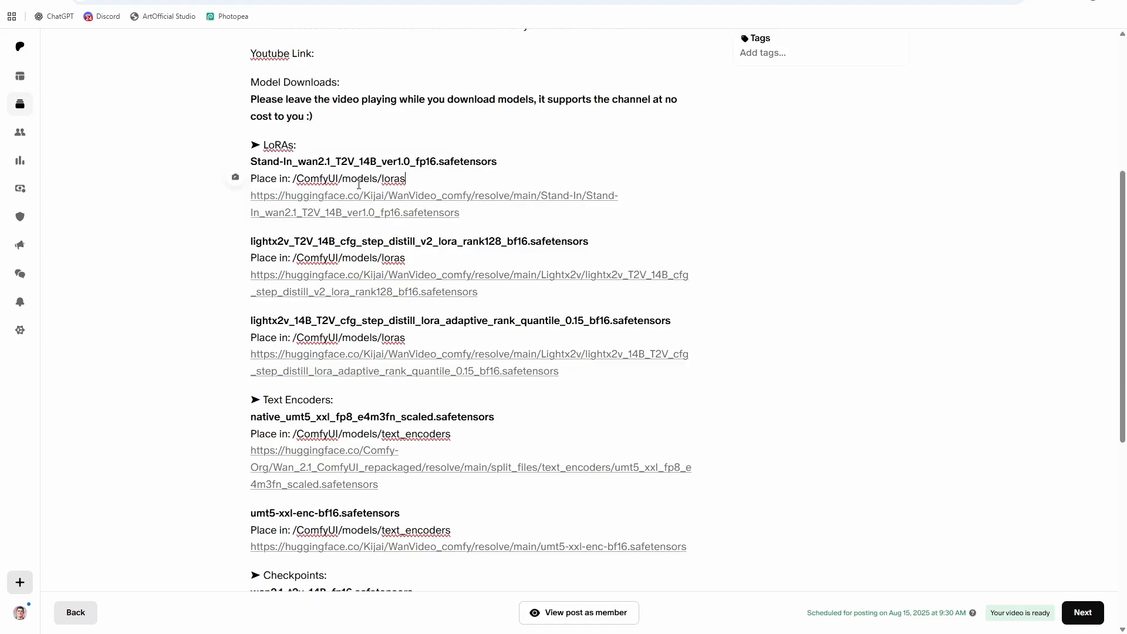
scroll("down", 3)
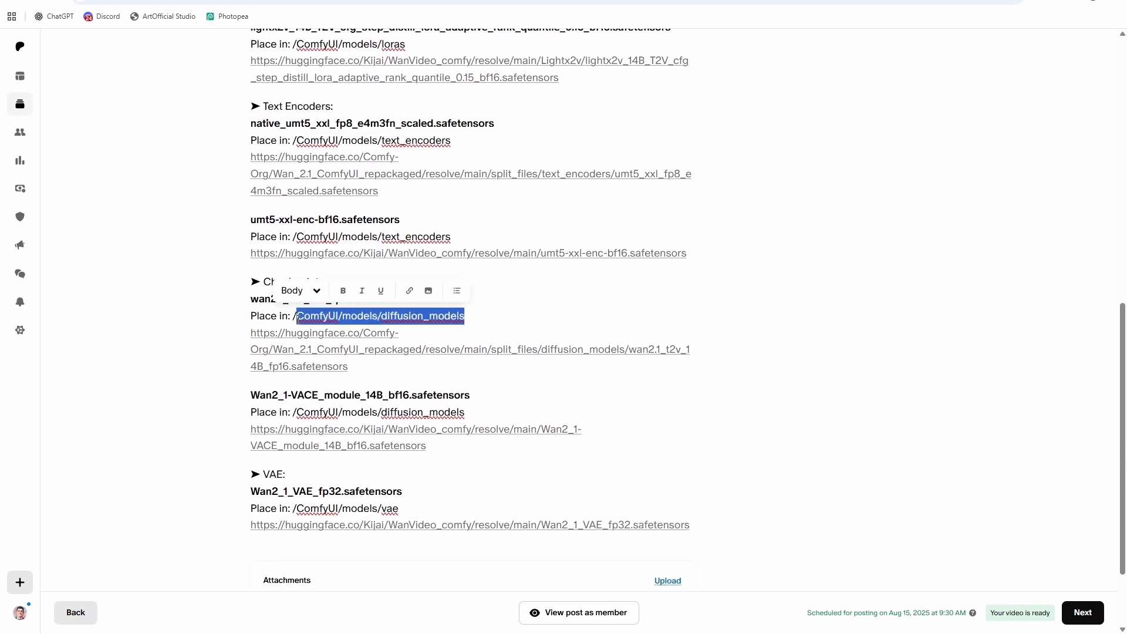
scroll("down", 3)
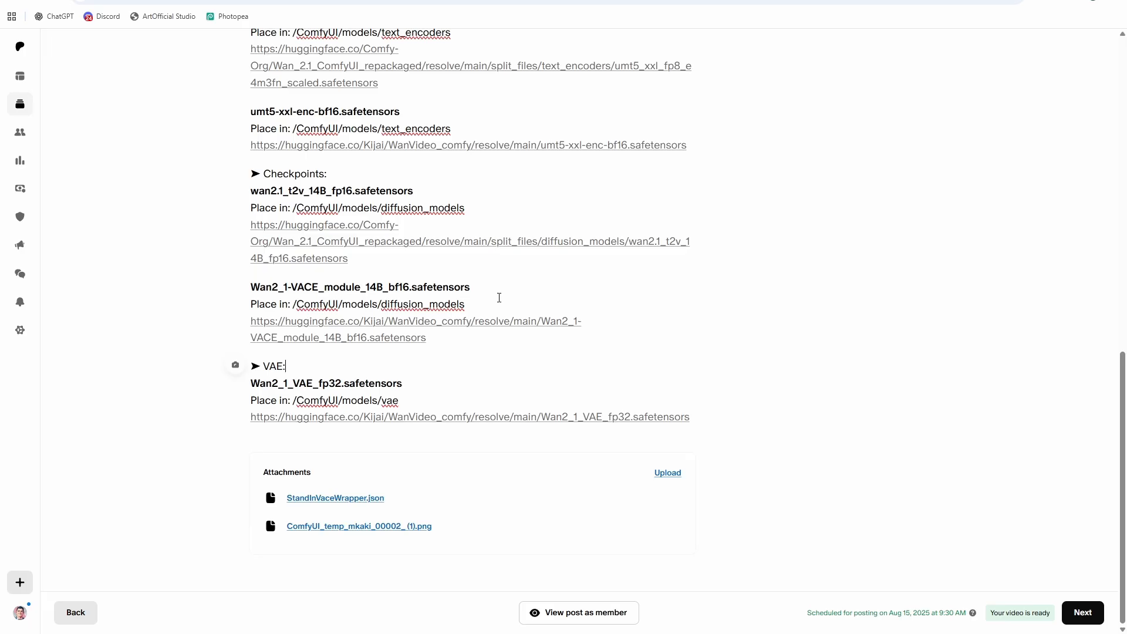
mouse_move(474, 304)
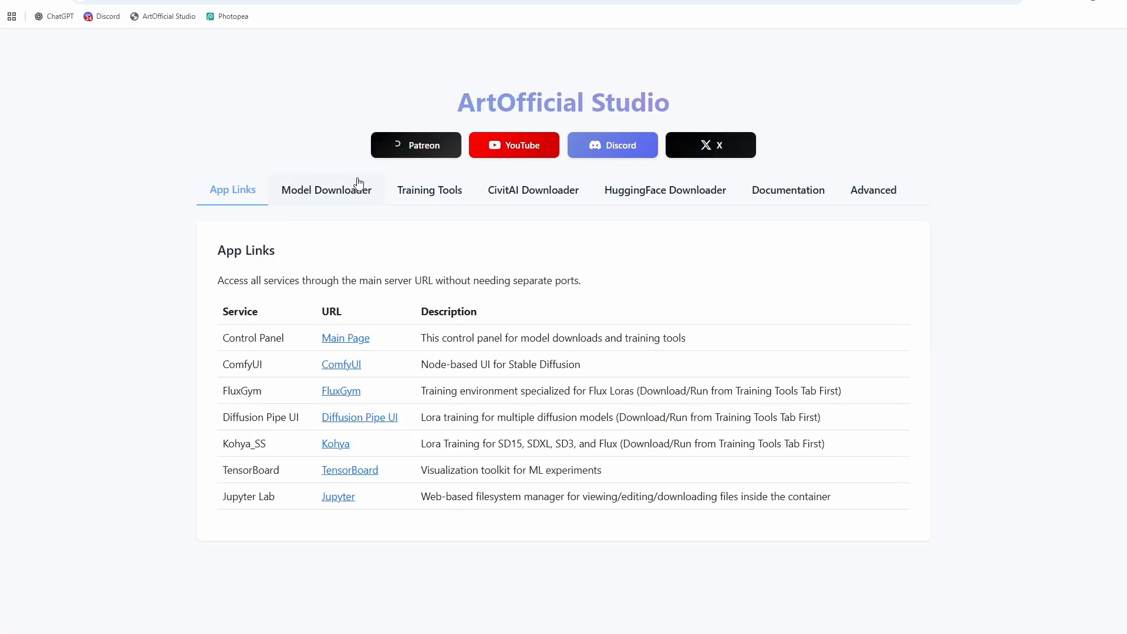
Step: Mark Stand-In and Lightx2v Loras in the Model Downloader, then launch the ComfyUI app link
left_click(326, 189)
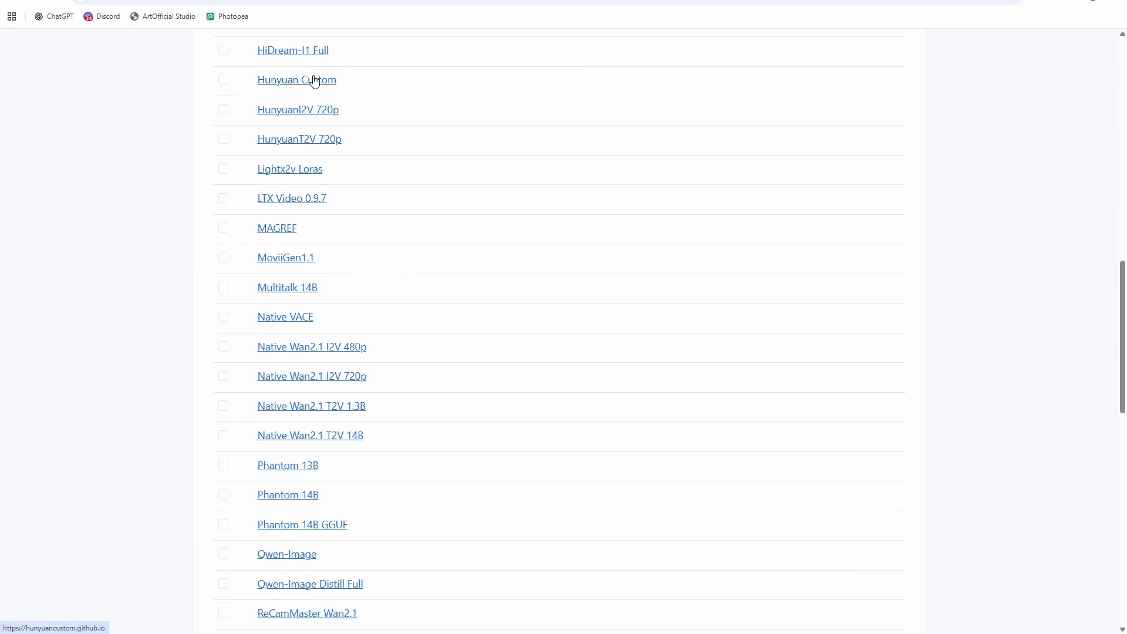
scroll("down", 3)
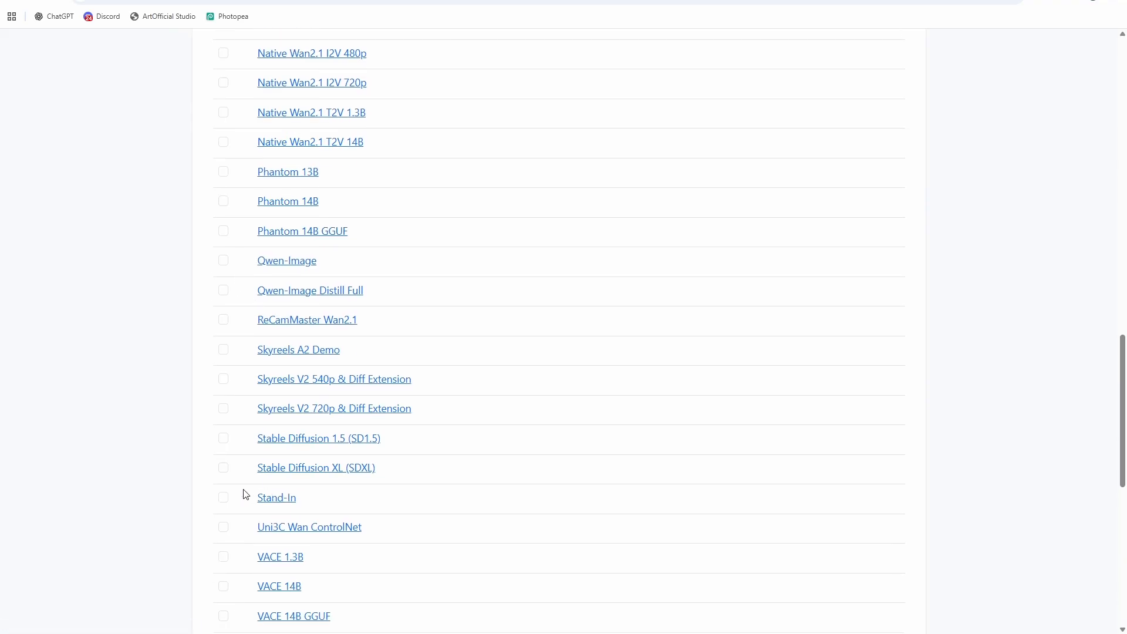
left_click(223, 496)
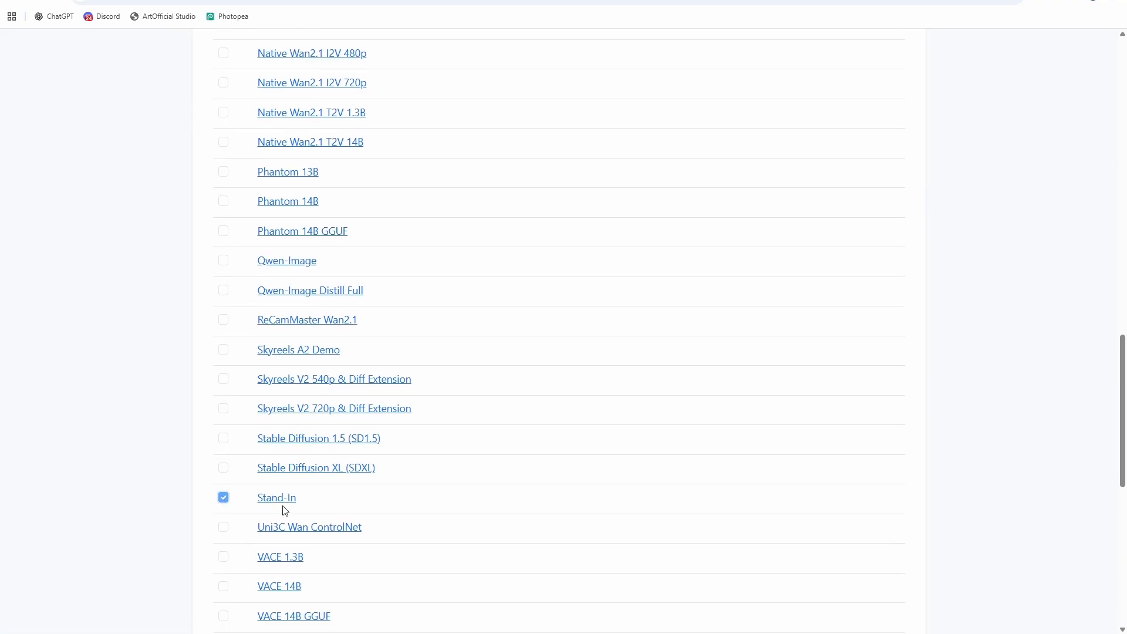
left_click(275, 497)
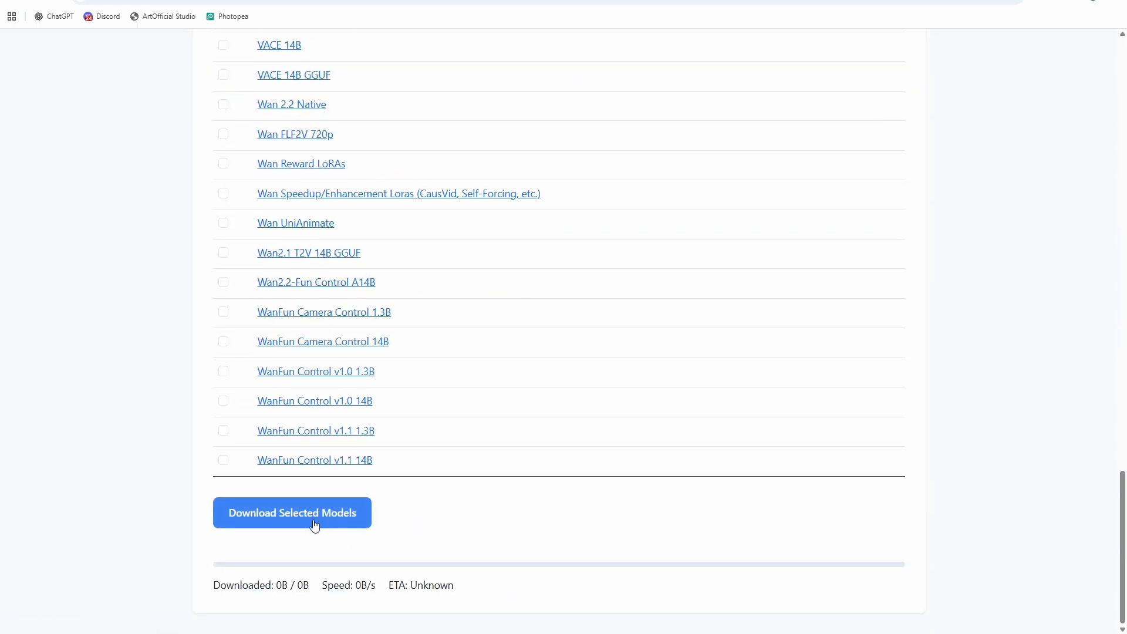
mouse_move(204, 440)
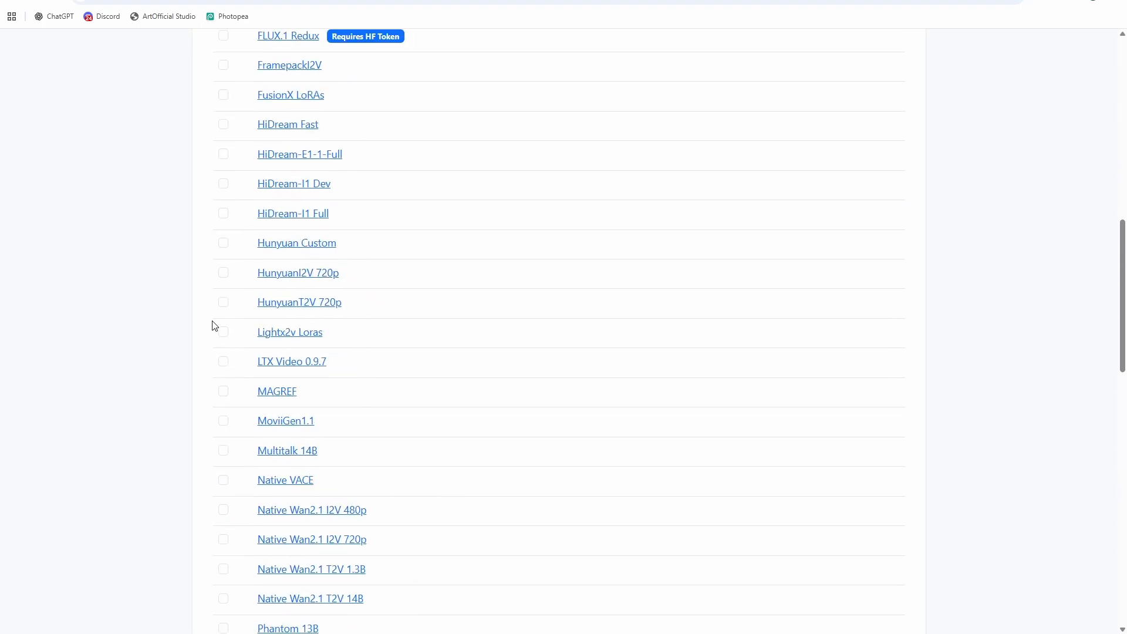
left_click(224, 331)
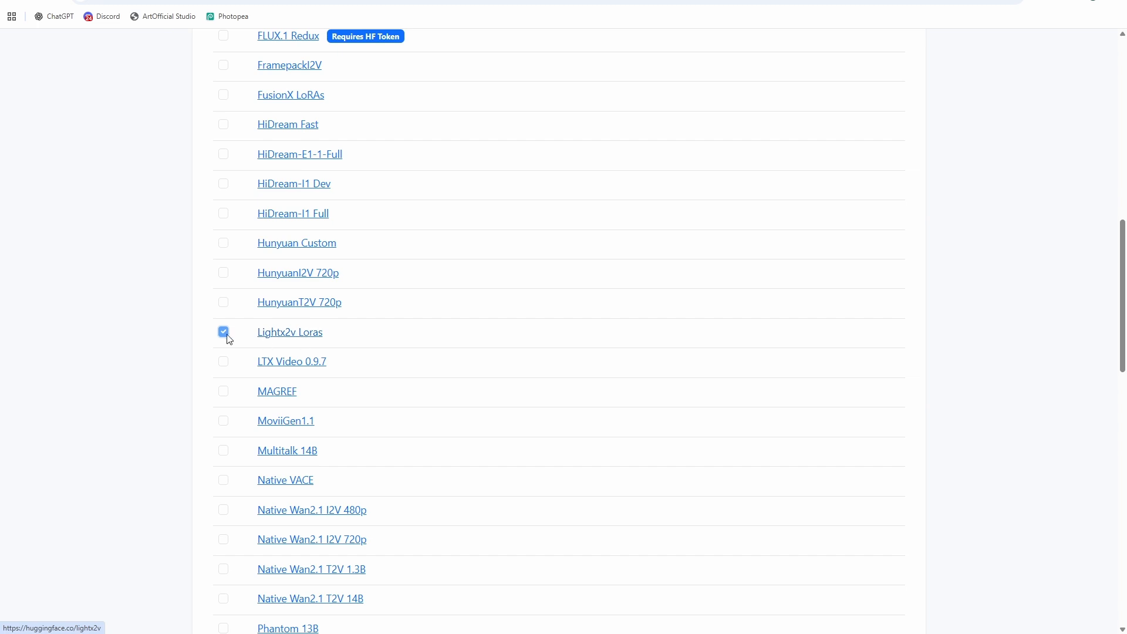
scroll("down", 3)
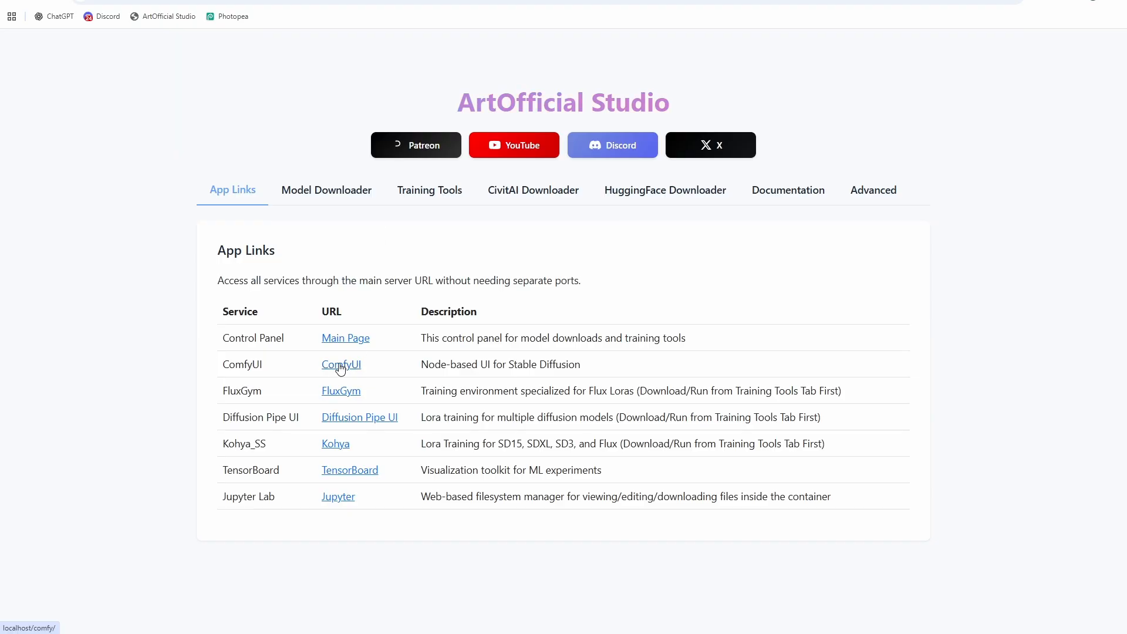
left_click(340, 364)
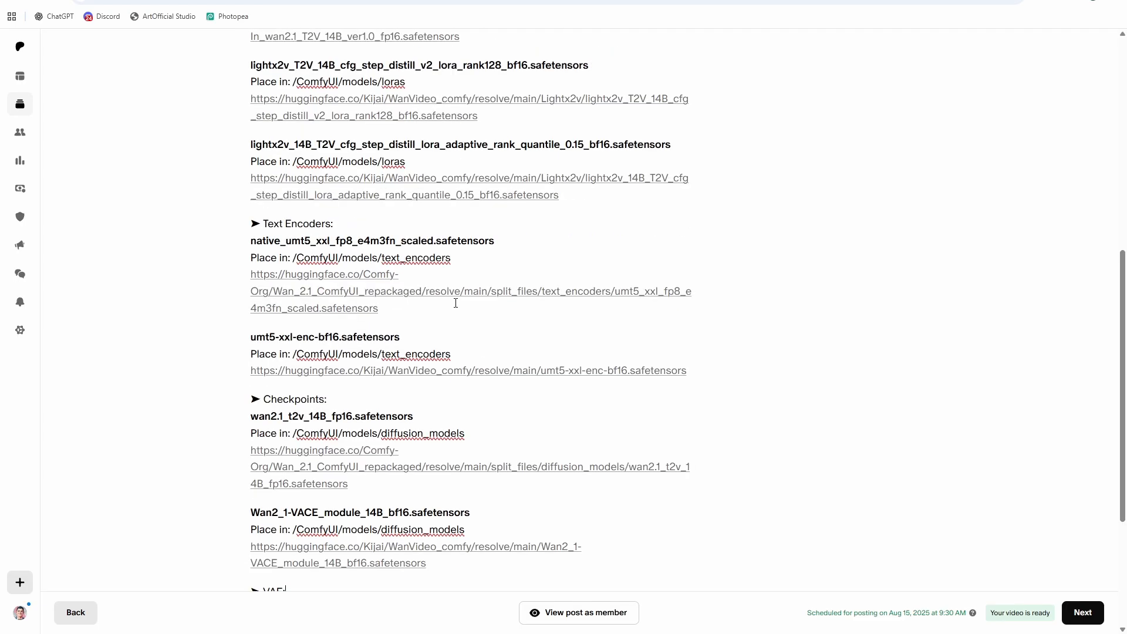
Step: Scroll the Patreon post to its StandInVaceWrapper.json workflow attachment
scroll("down", 3)
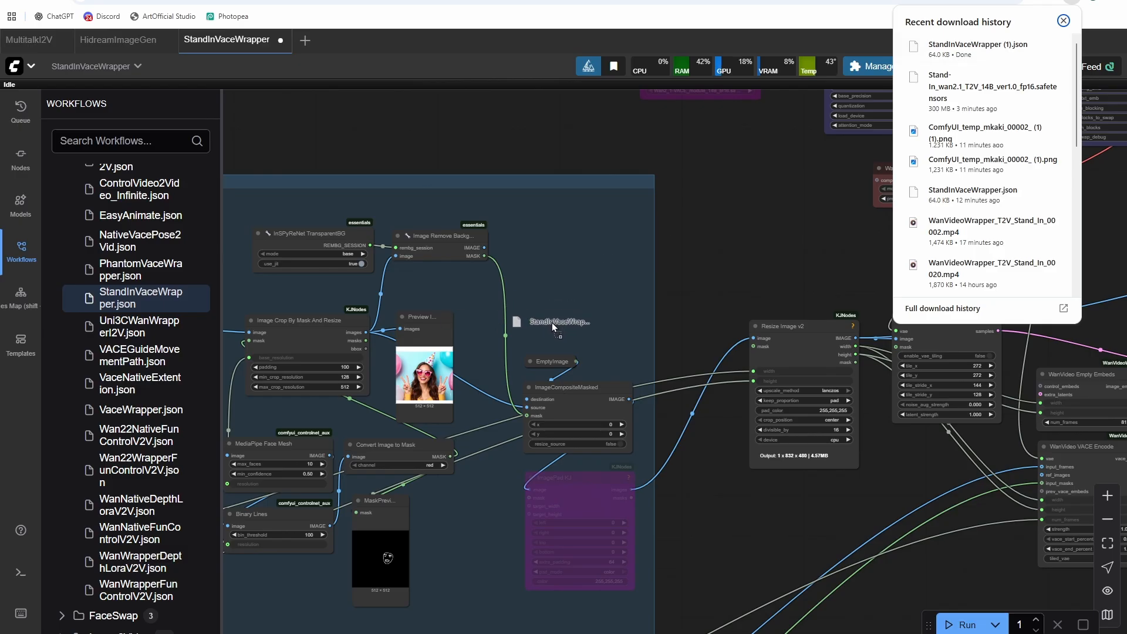
Step: Dismiss the Recent downloads list and pan to the Stand-In LoRA loader node
left_click(1063, 20)
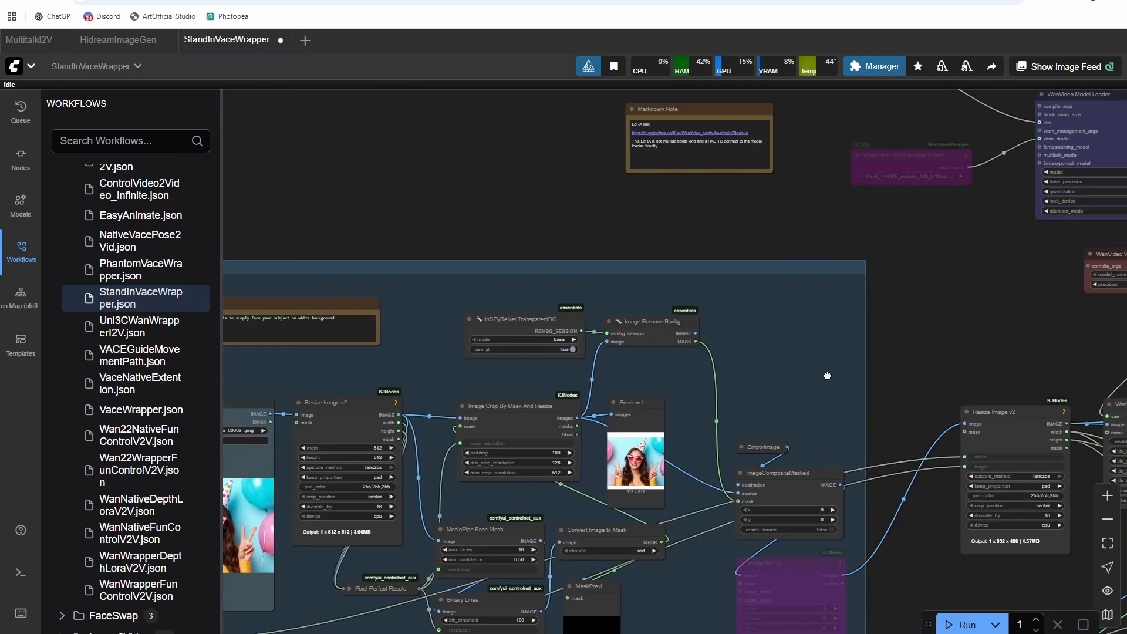
left_click_drag(827, 375, 550, 361)
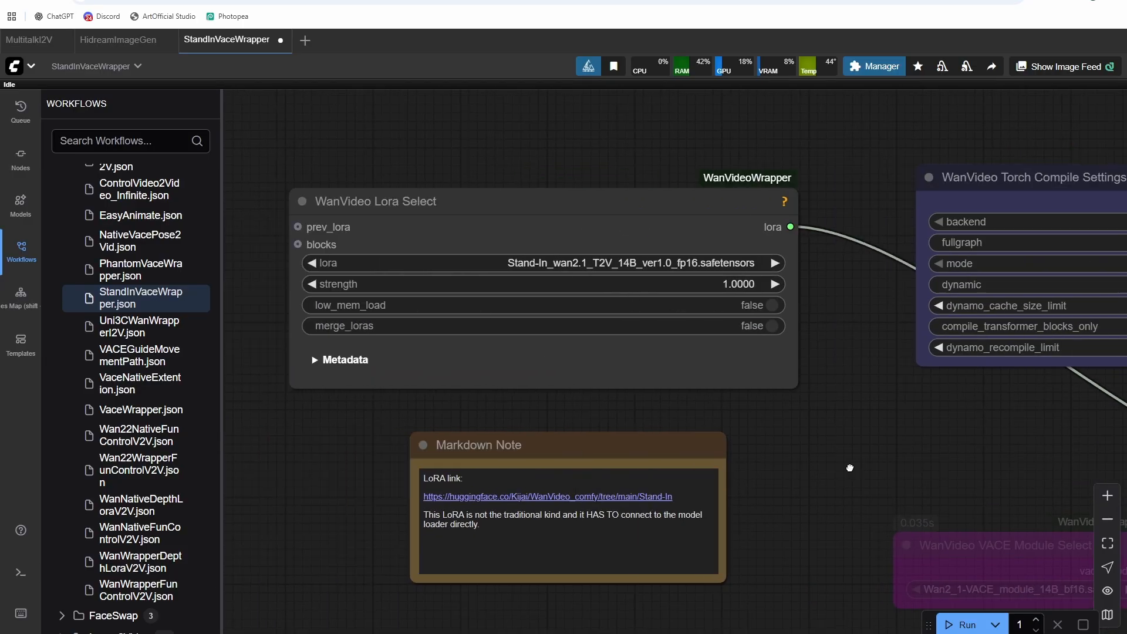
left_click_drag(849, 467, 602, 268)
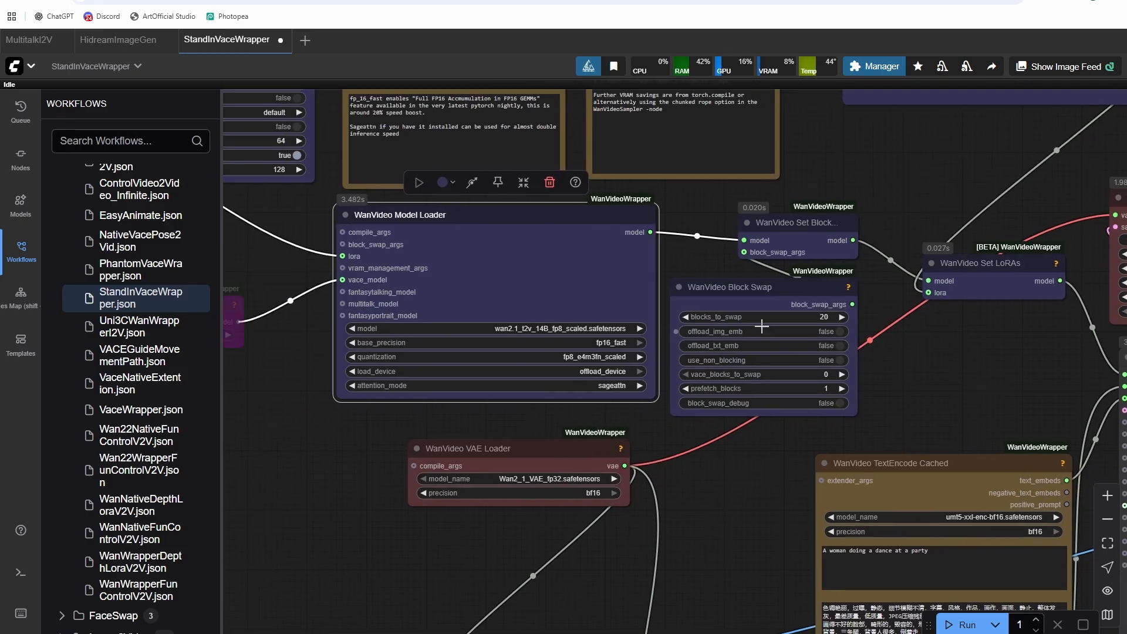
left_click_drag(762, 286, 661, 311)
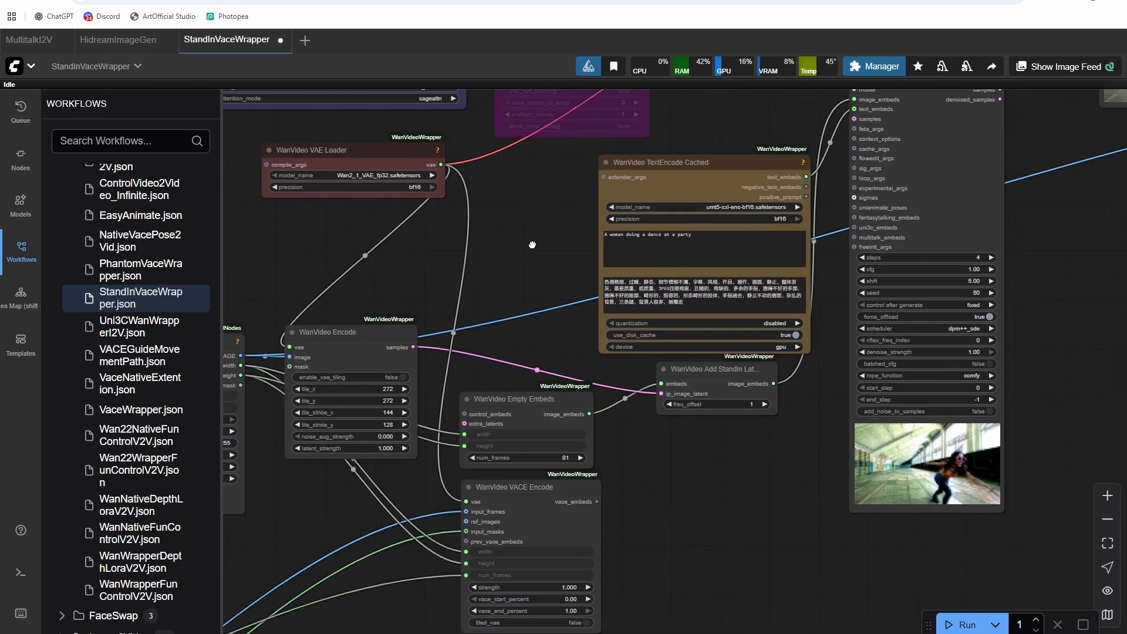
type("cli")
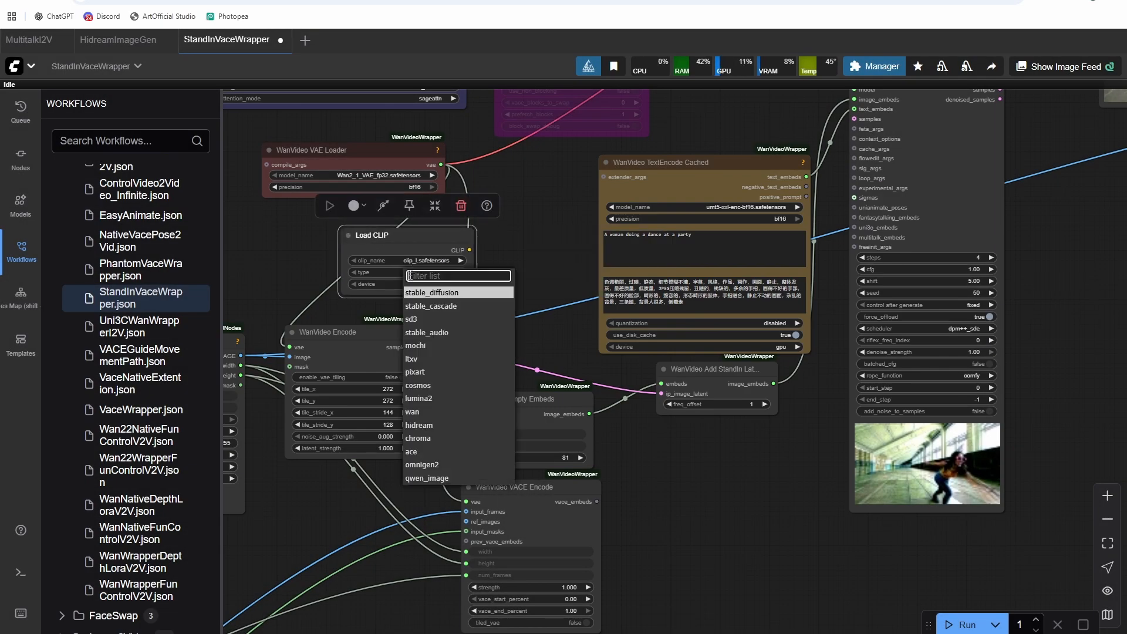
Step: Set Load CLIP type to wan and attach a CLIP Text Encode (Prompt) node
left_click(410, 425)
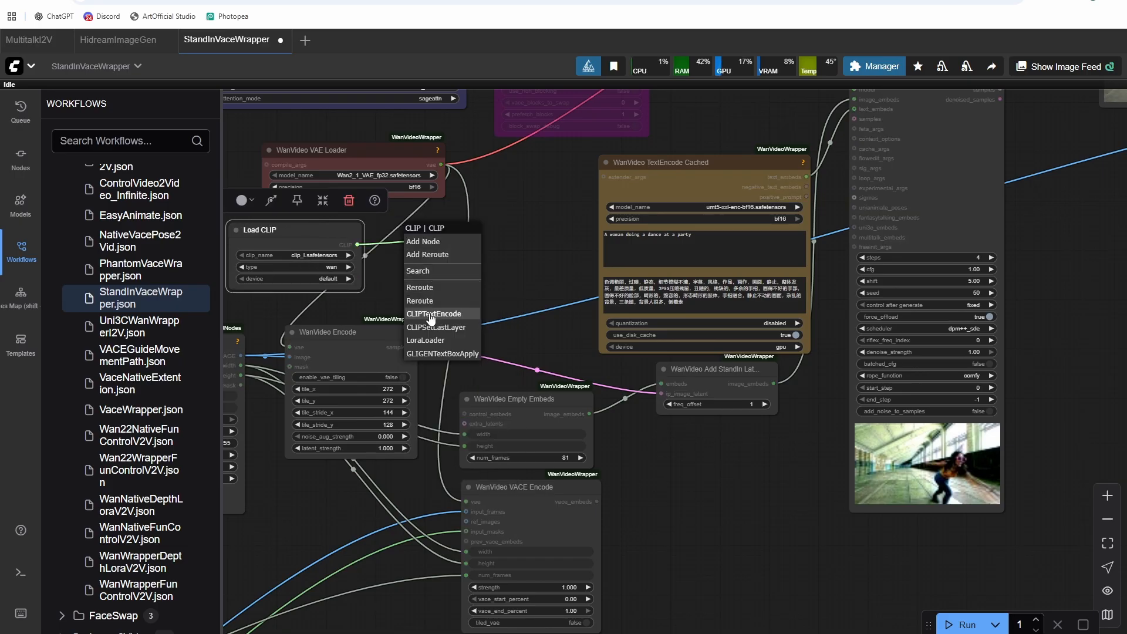
left_click(434, 313)
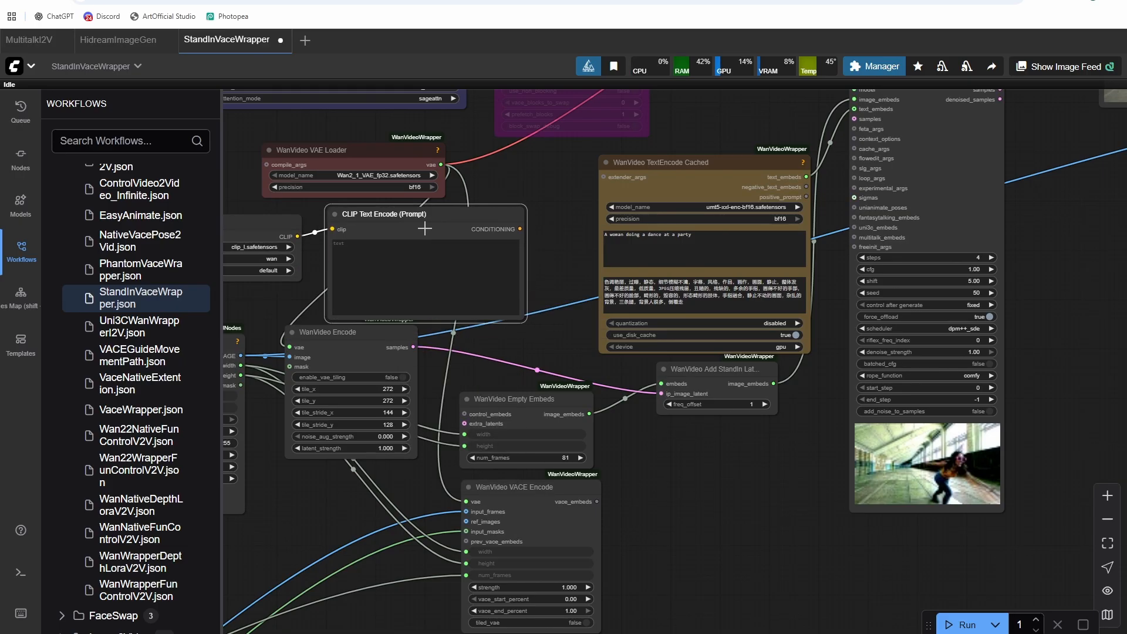
left_click(514, 229)
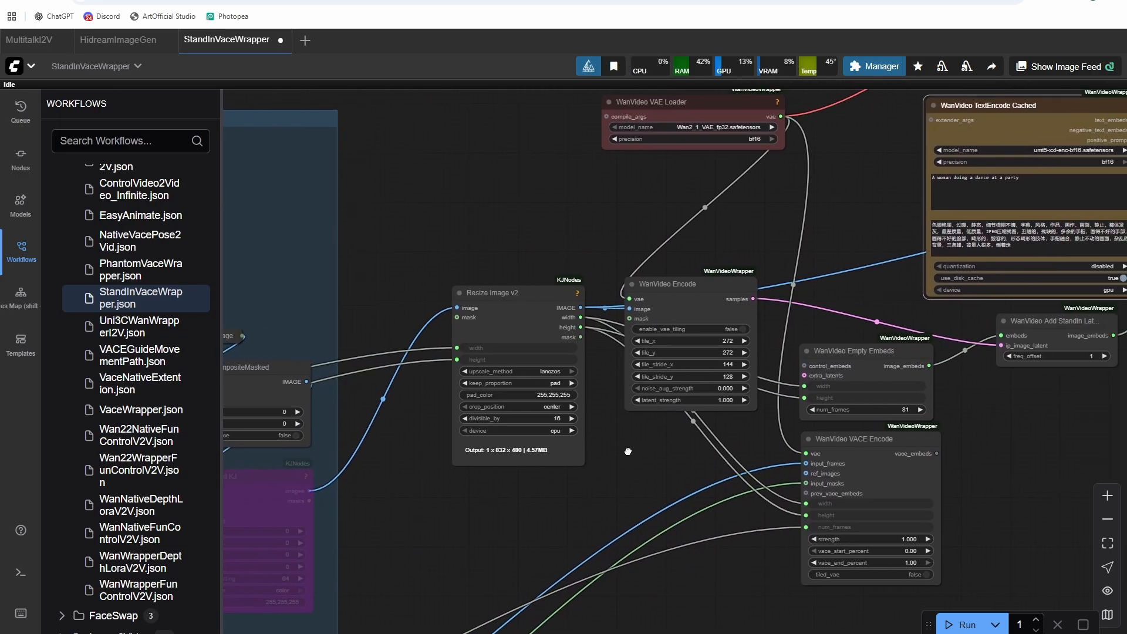
left_click_drag(628, 451, 1033, 465)
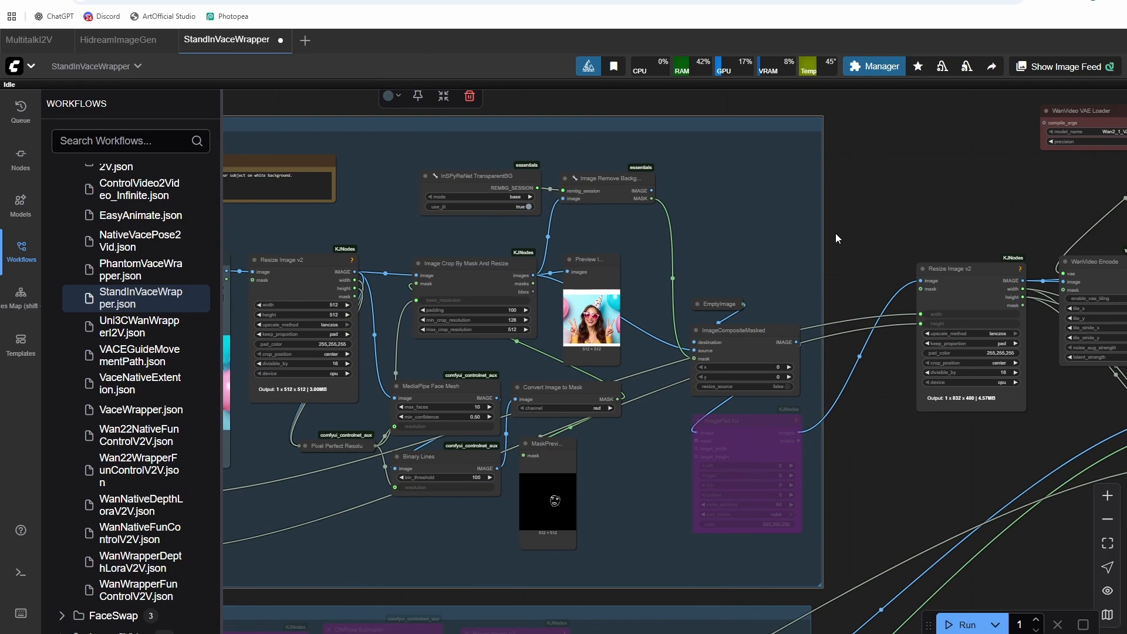
left_click_drag(838, 237, 1074, 429)
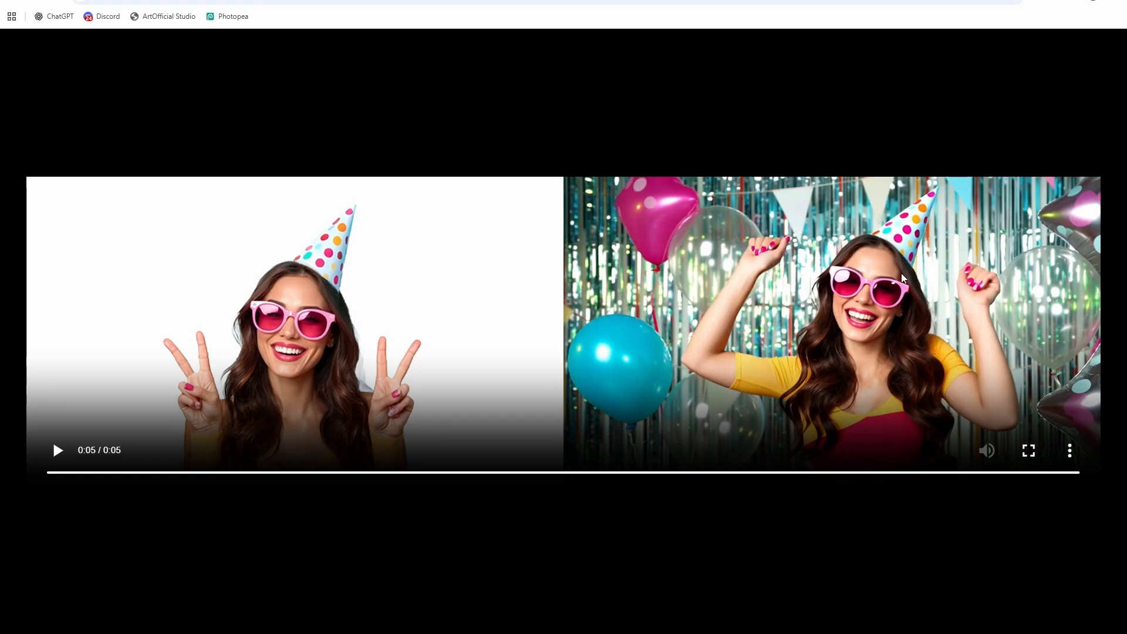
mouse_move(800, 269)
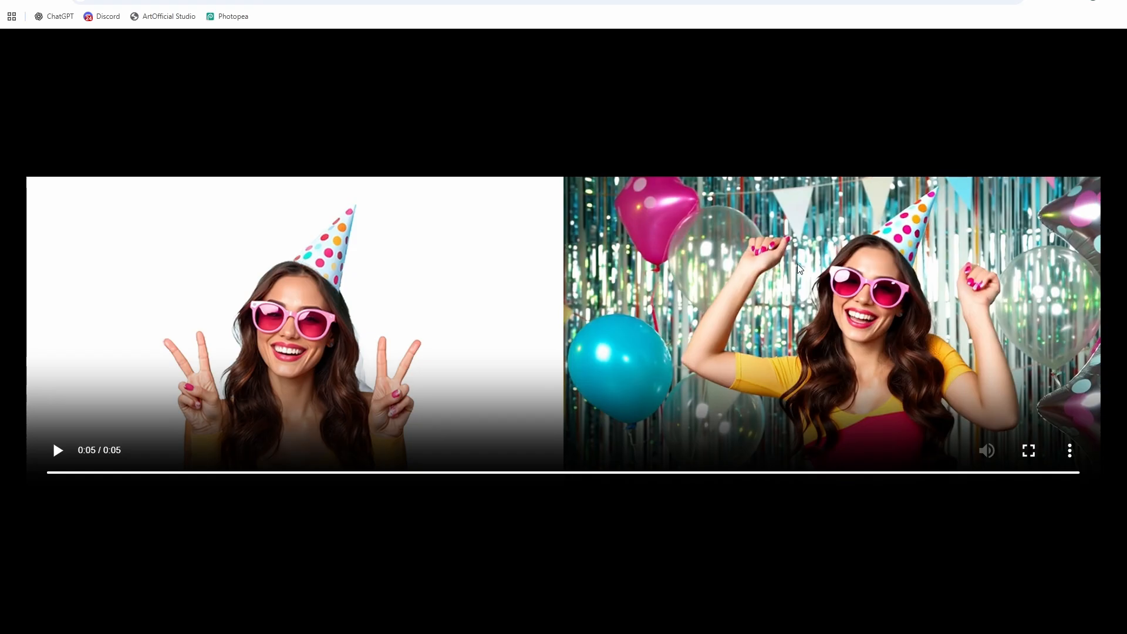
Step: Replay the party-dance output video beside the reference photo
left_click(57, 450)
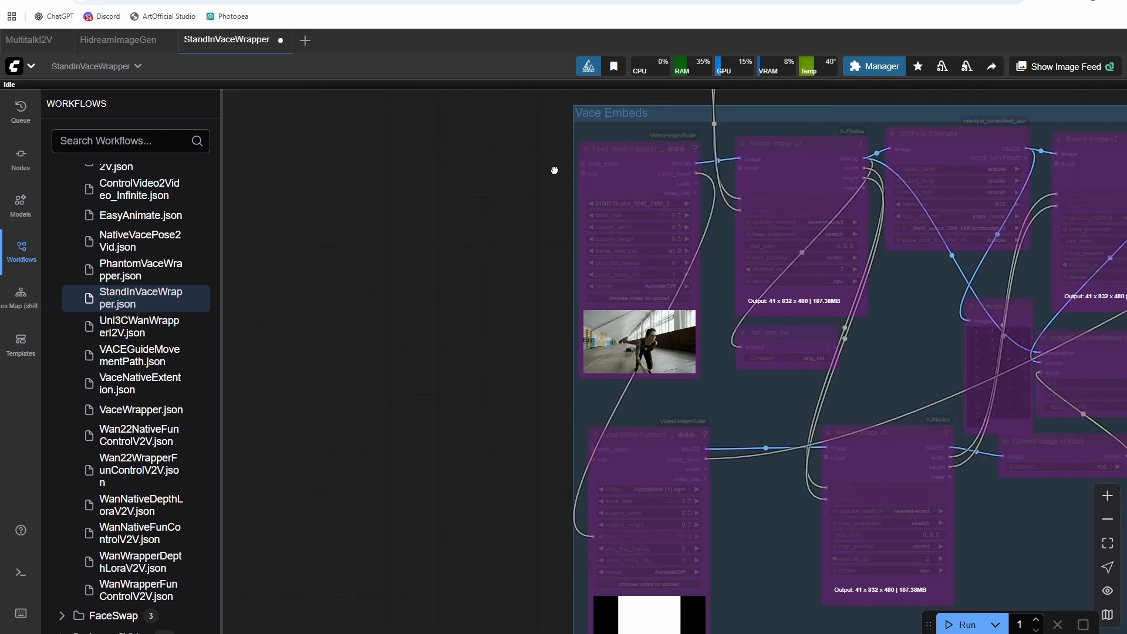
left_click_drag(554, 170, 711, 323)
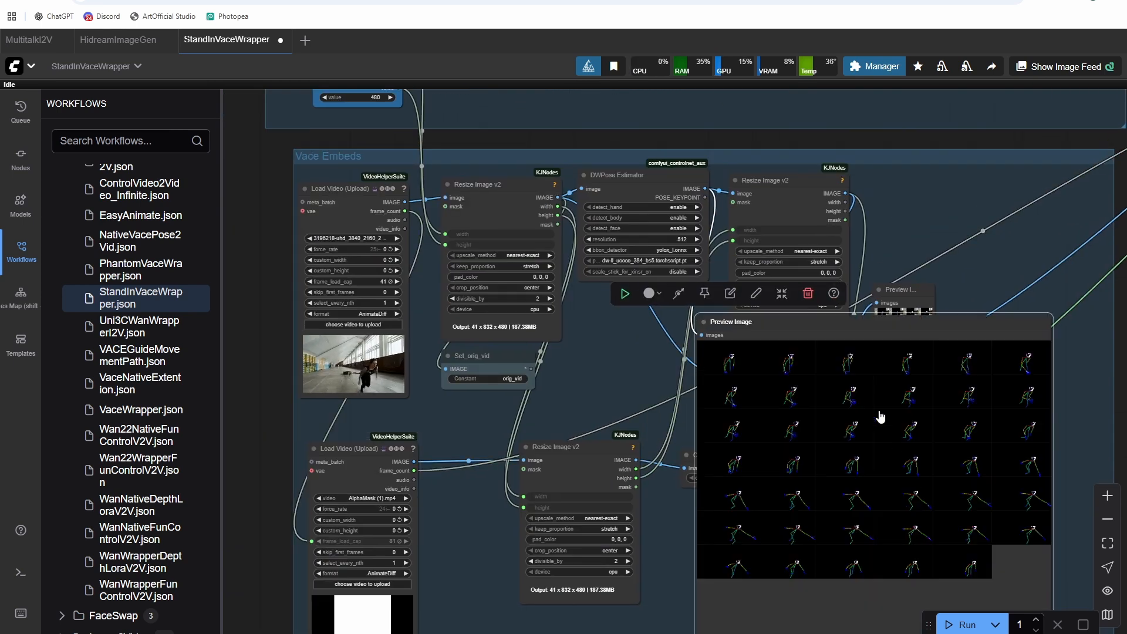
left_click_drag(881, 415, 490, 410)
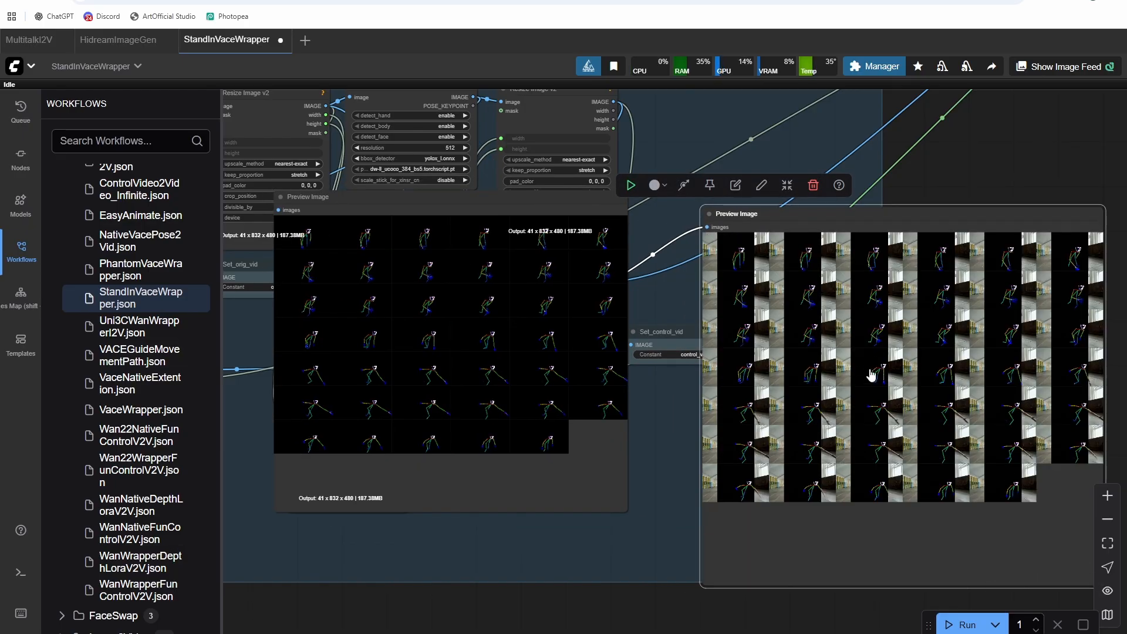
mouse_move(880, 336)
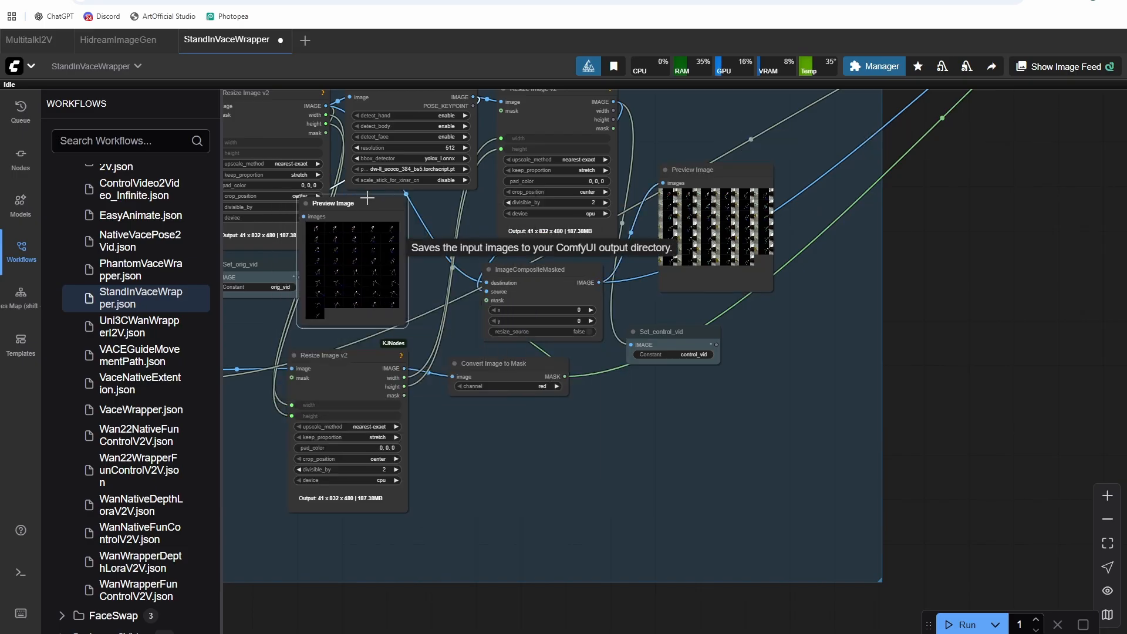
left_click_drag(352, 204, 413, 204)
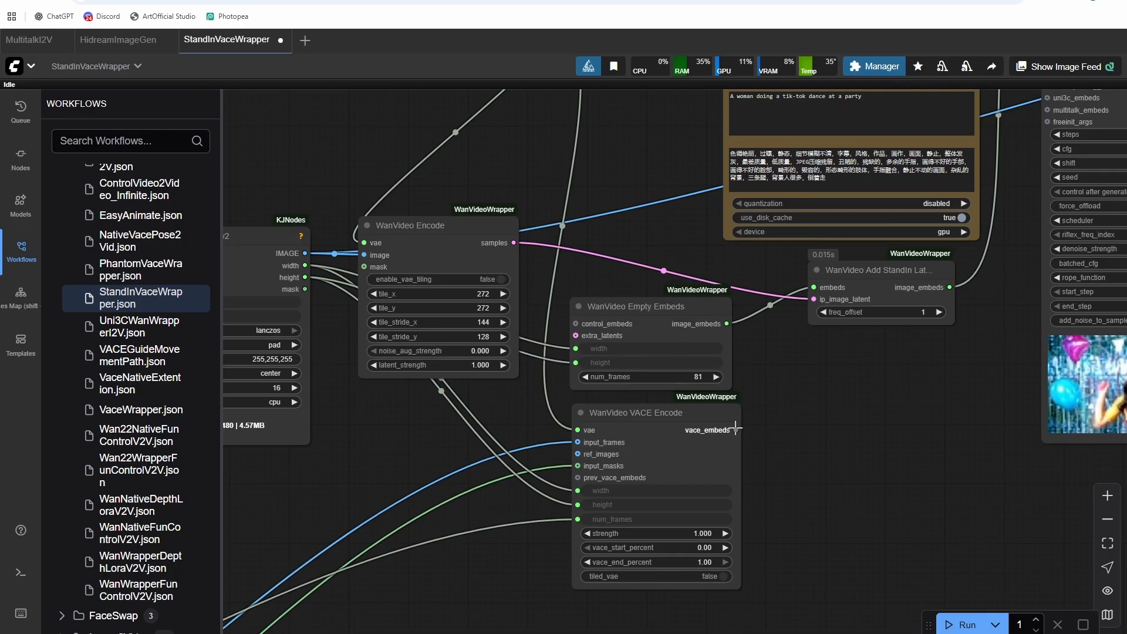
Step: Review the reference image size and model loader nodes, then run the warehouse-running generation
left_click_drag(732, 429, 813, 287)
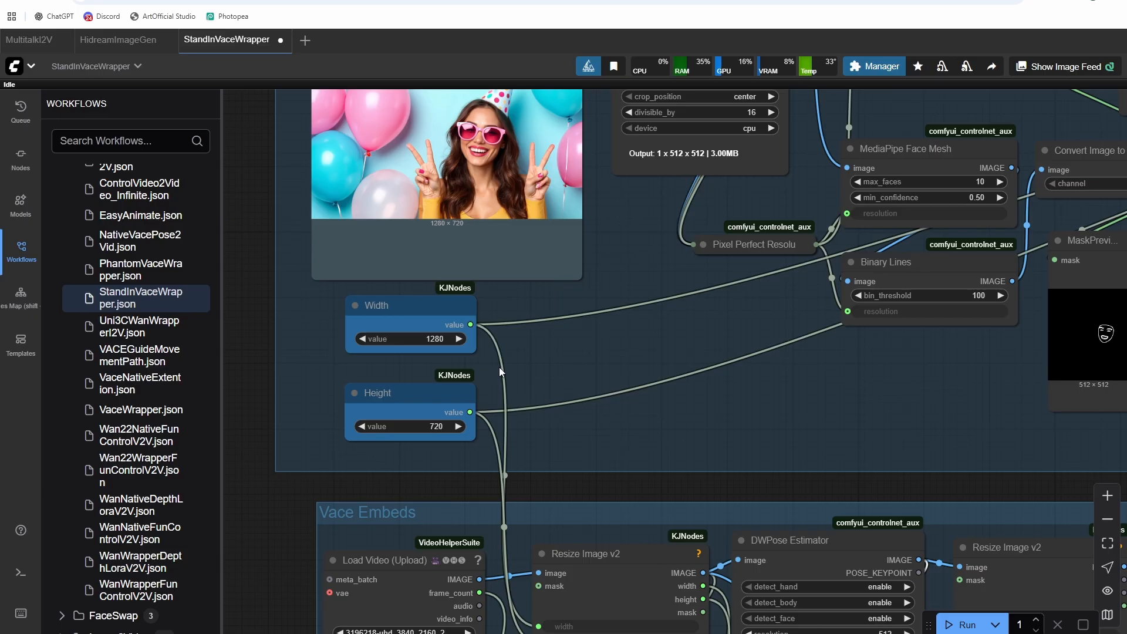
left_click_drag(500, 371, 692, 348)
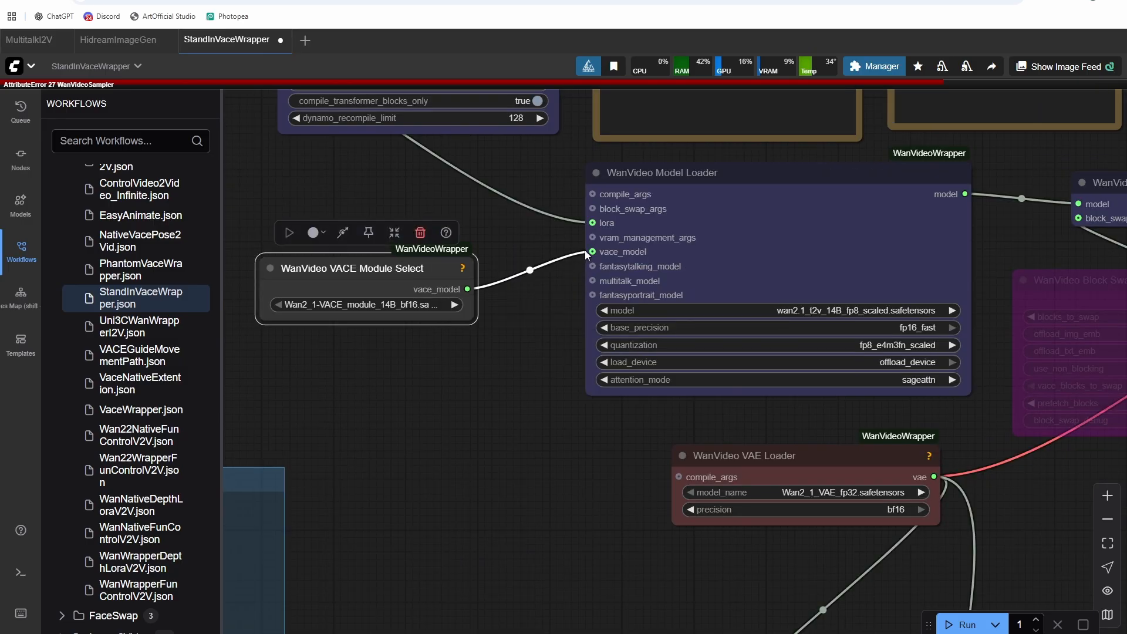
mouse_move(593, 252)
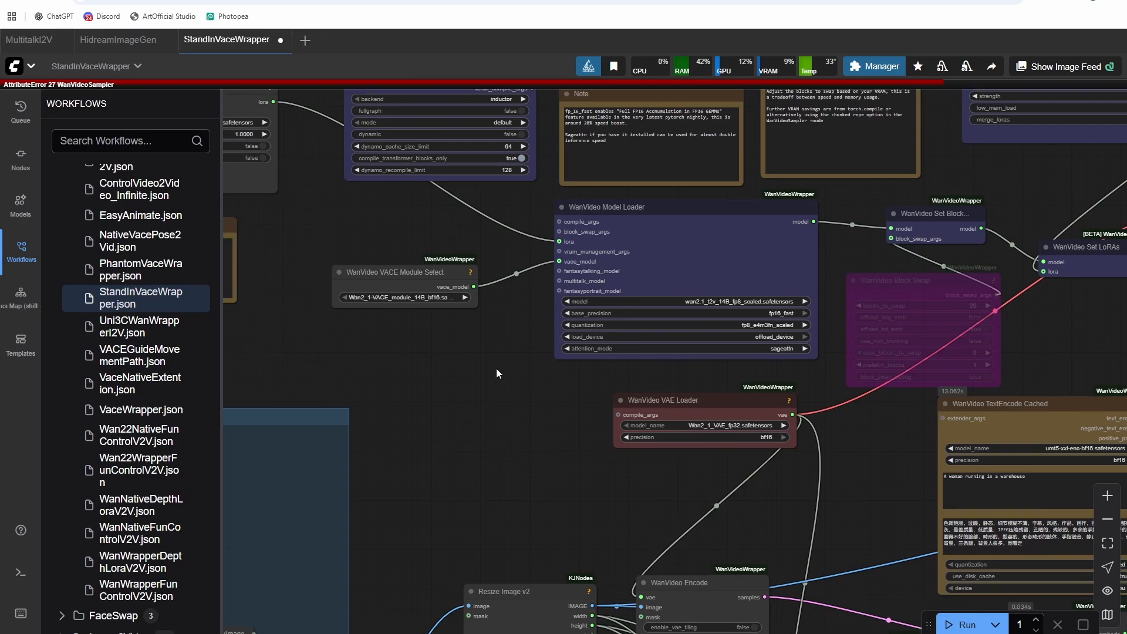
left_click(403, 272)
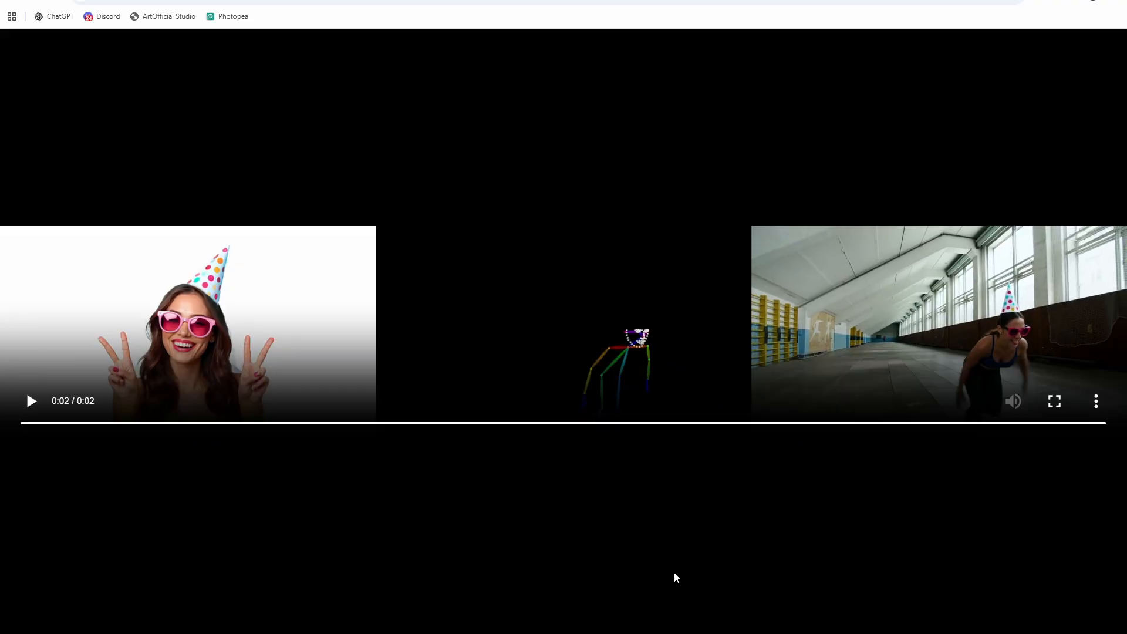
Step: Replay the two-second reference, pose skeleton and warehouse-running comparison video several times
left_click(31, 400)
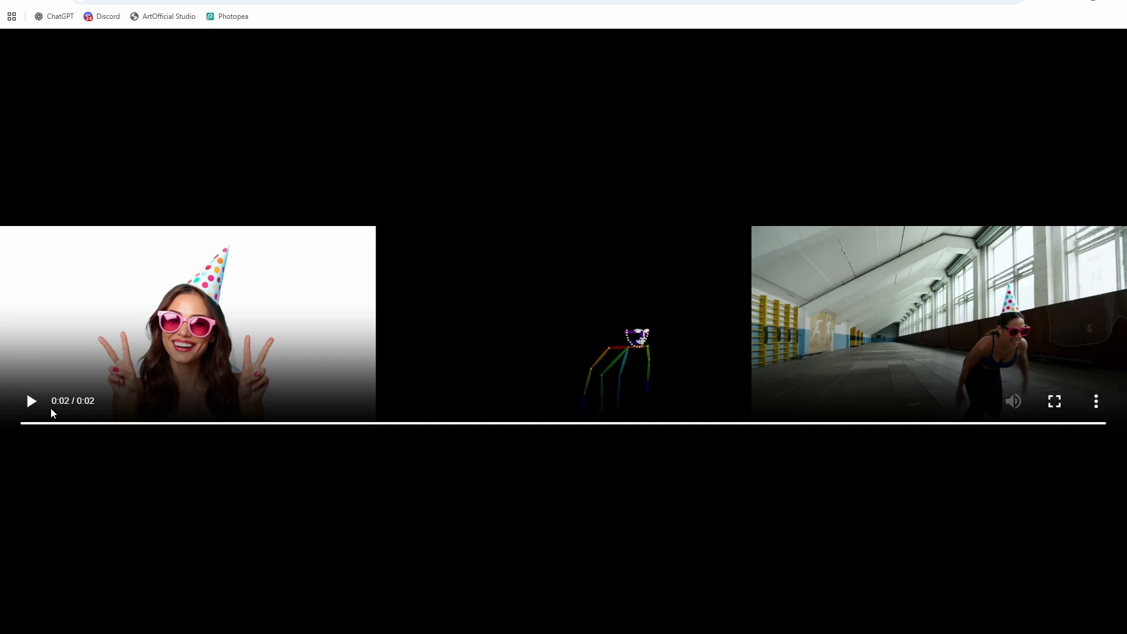
left_click(31, 400)
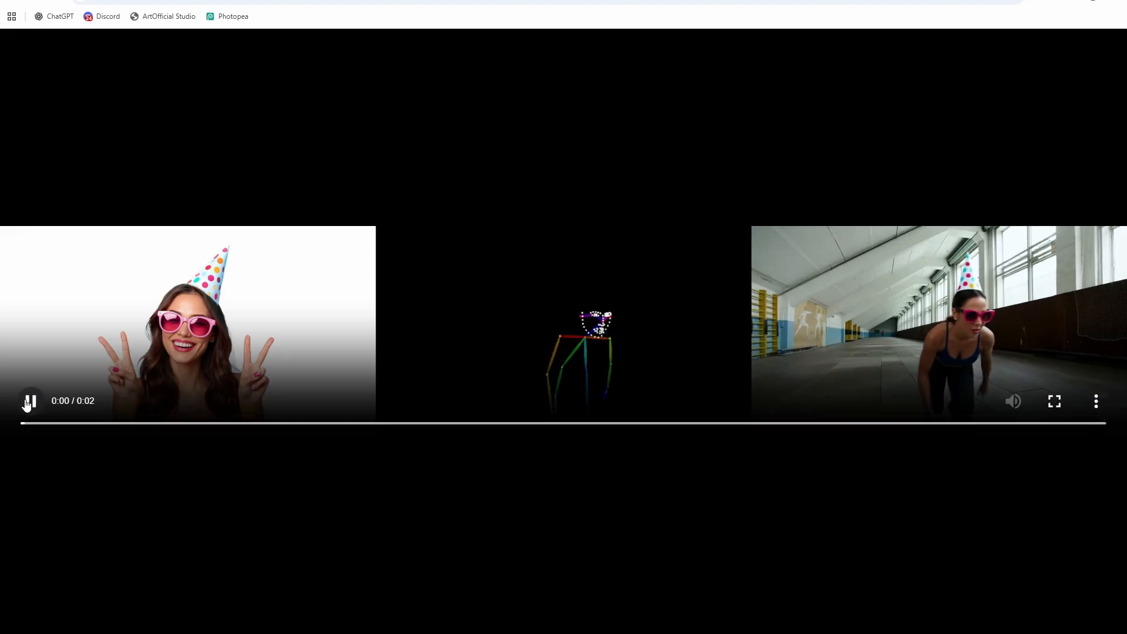
left_click(30, 400)
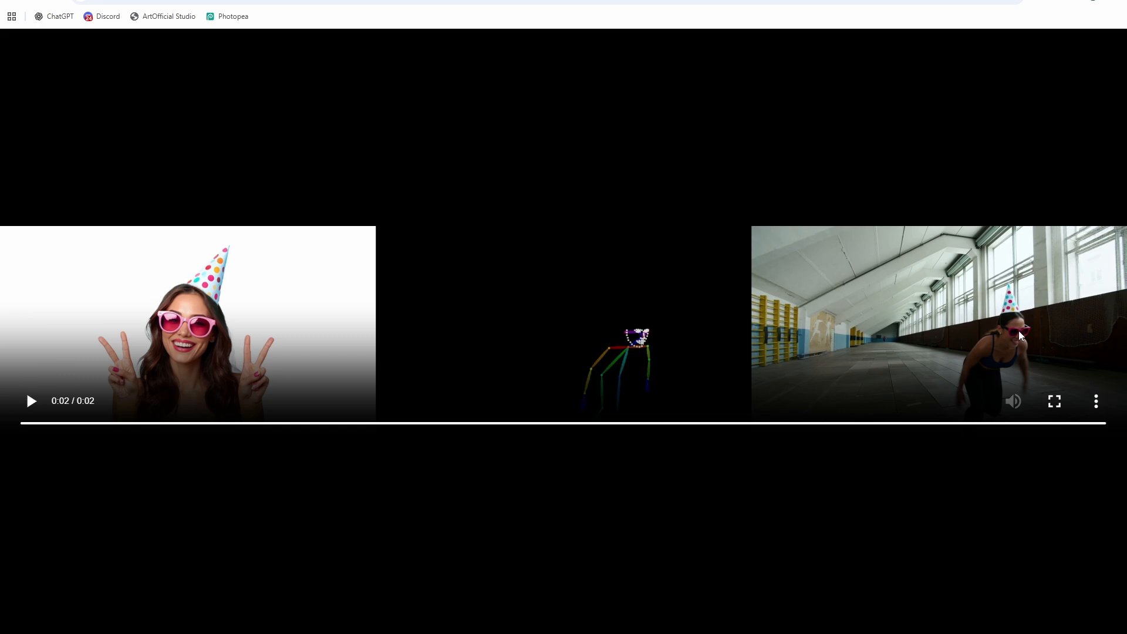
mouse_move(1012, 302)
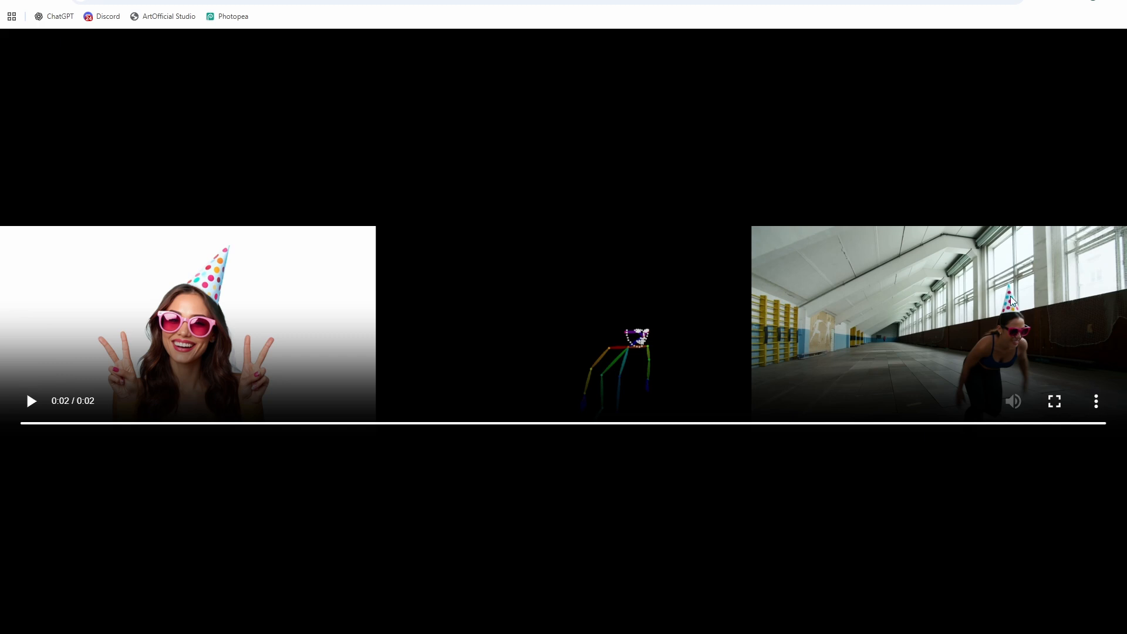
left_click(31, 401)
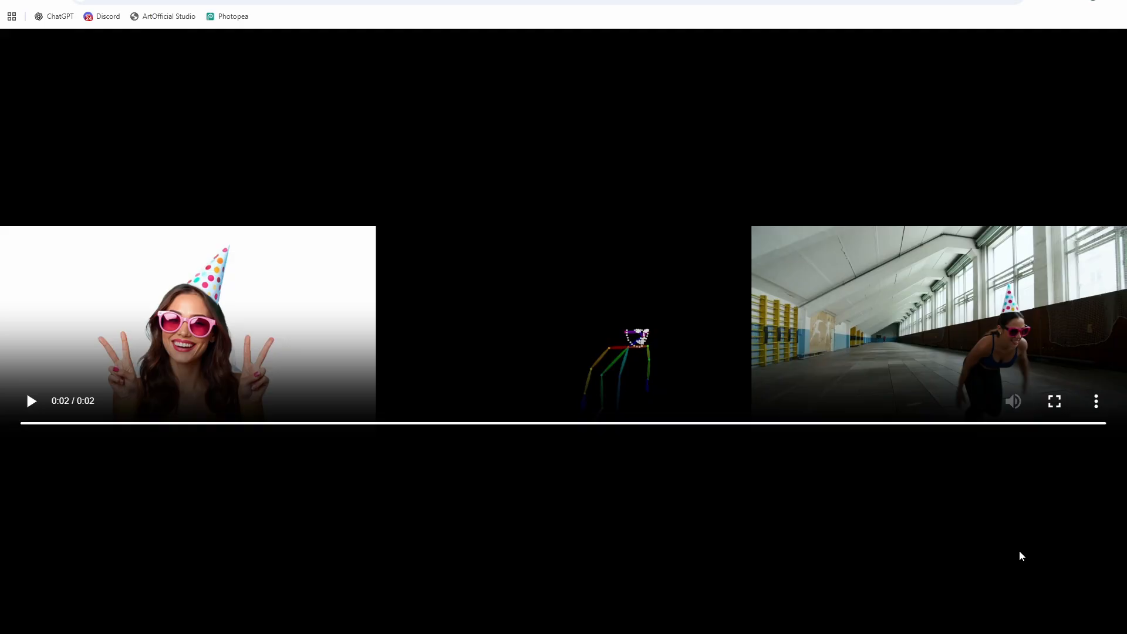
mouse_move(314, 349)
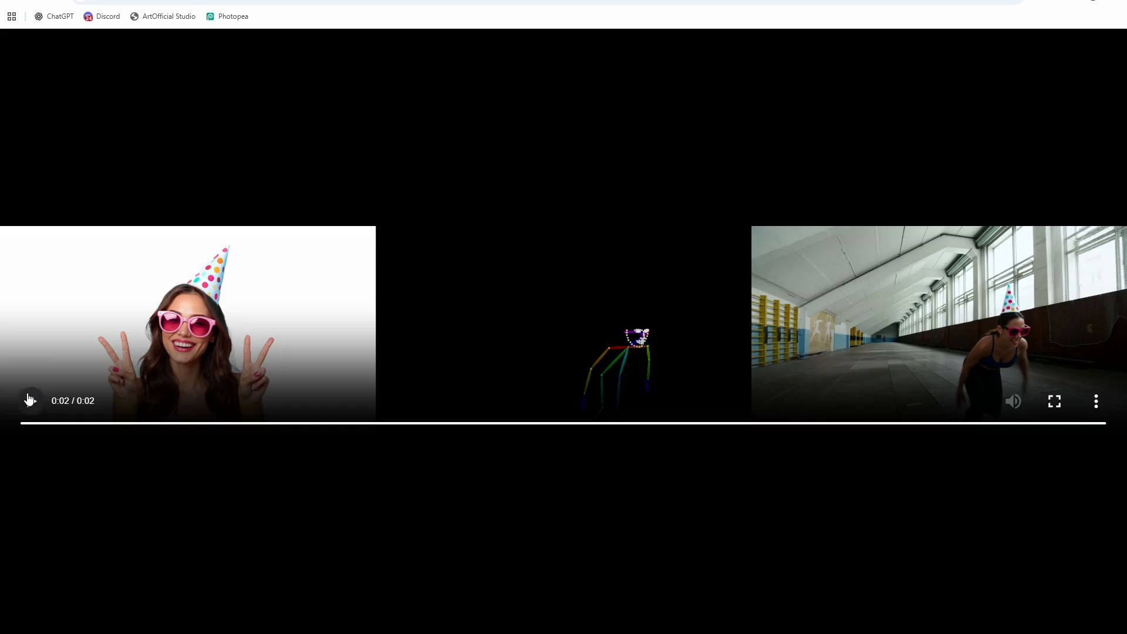
left_click(29, 401)
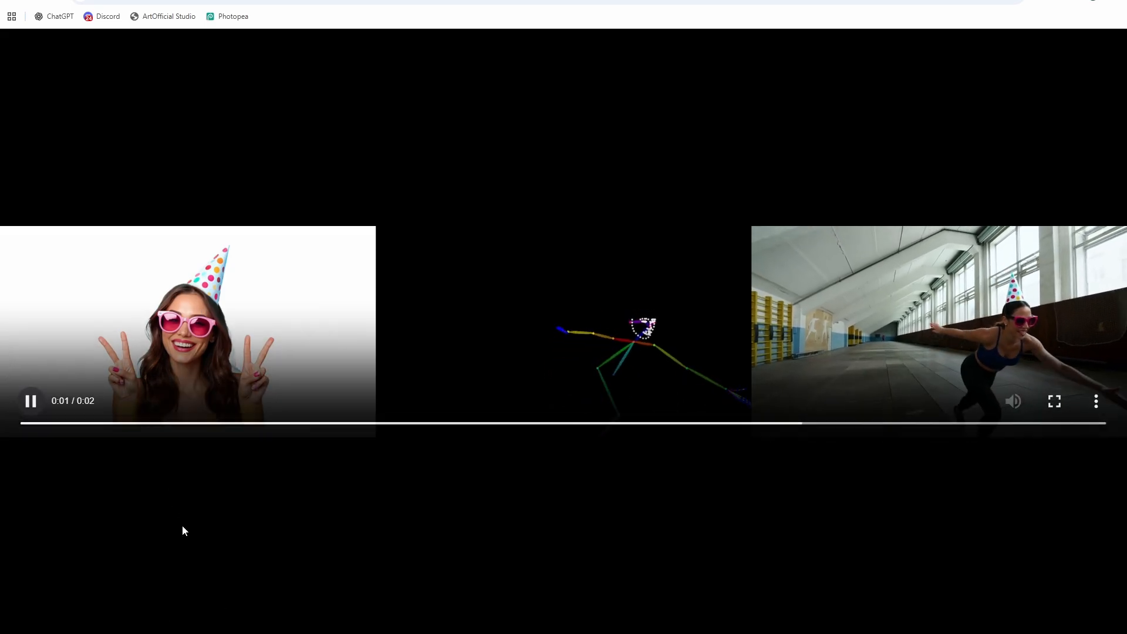